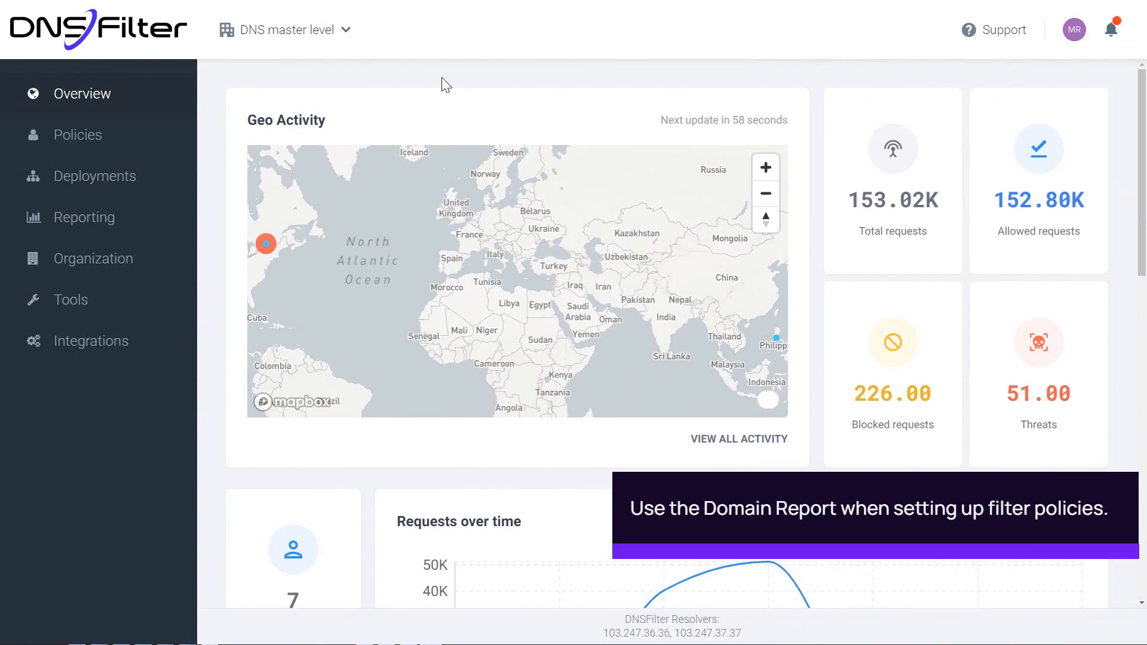
- Stay at DNS master level, open Domain Report, and enter facebook.com as the domain
left_click(291, 29)
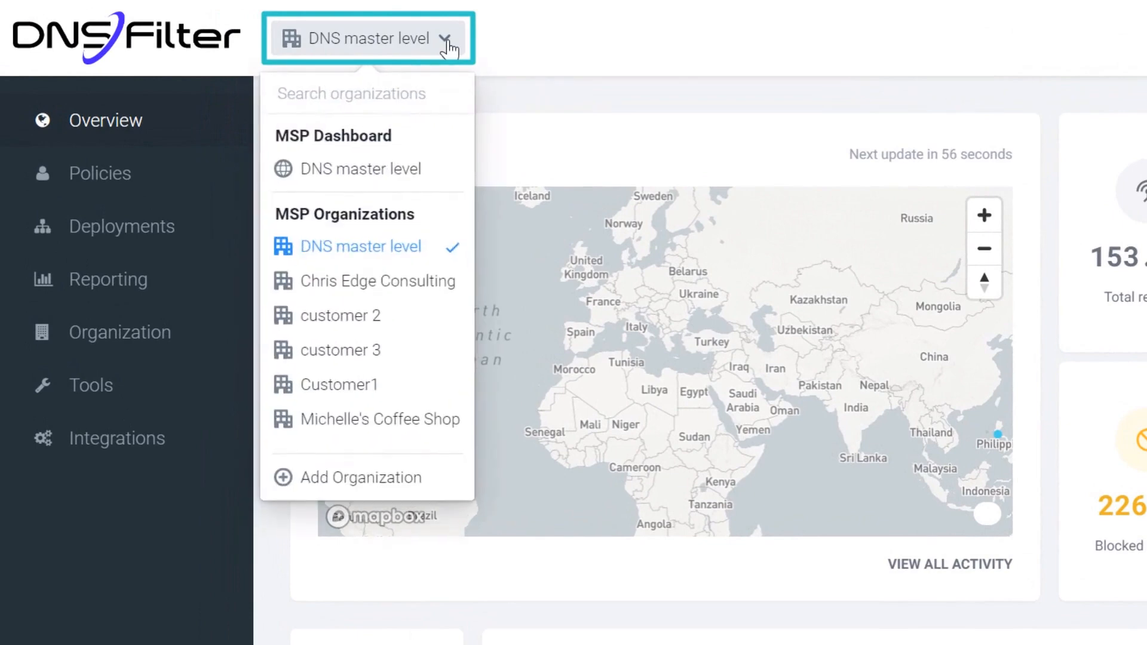
left_click(368, 39)
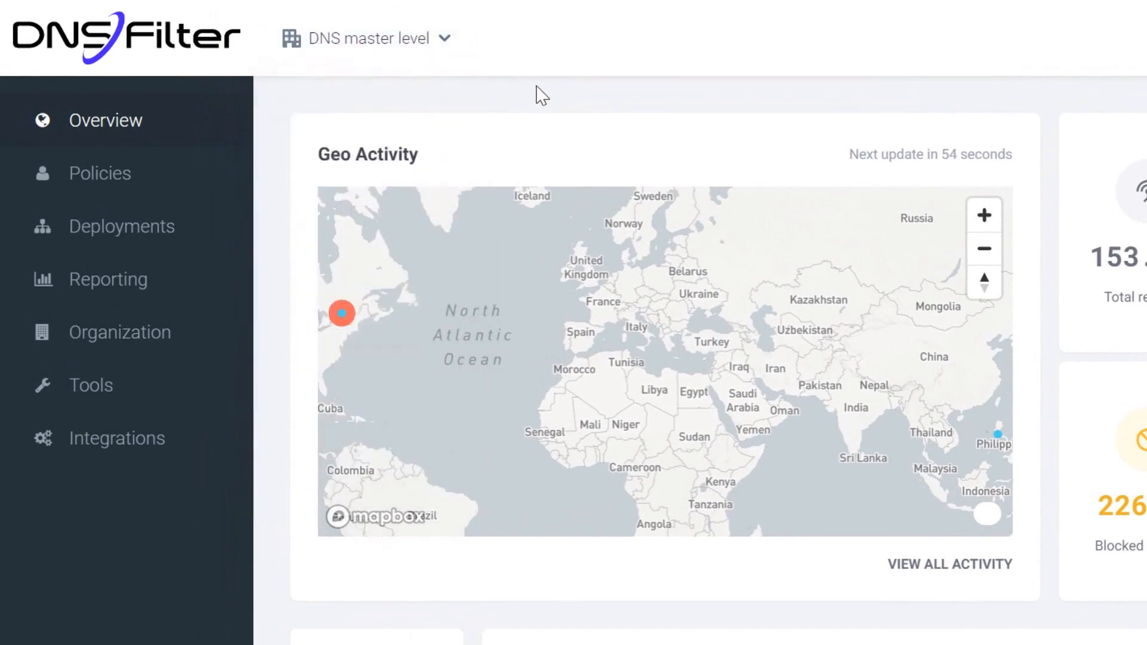
left_click(91, 385)
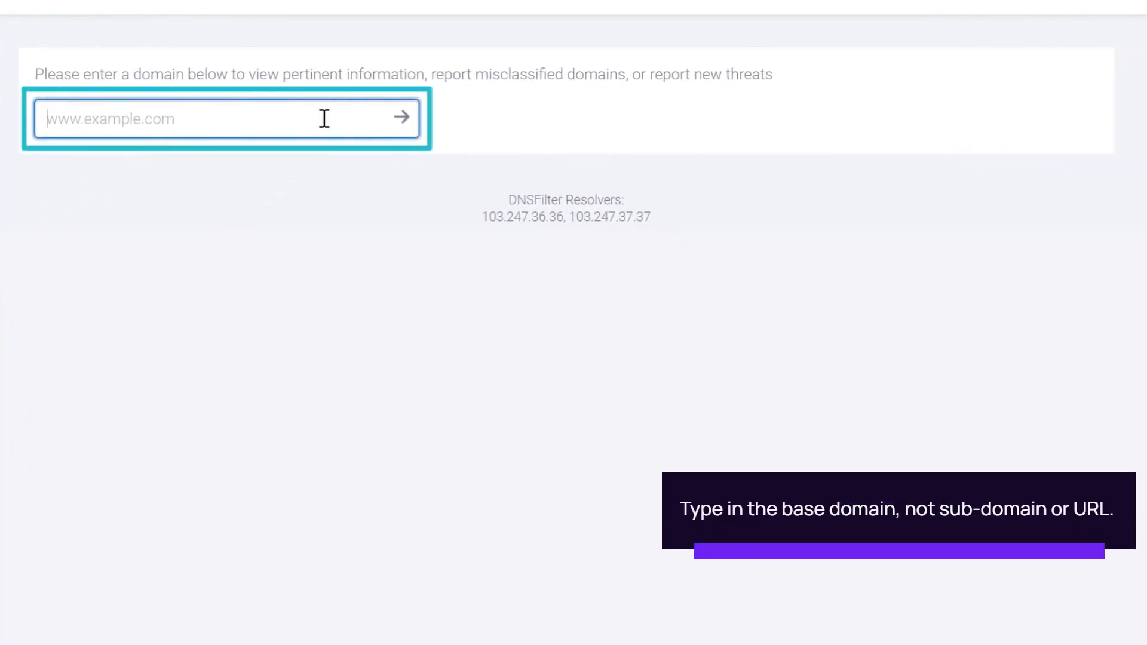
type("facebook.com")
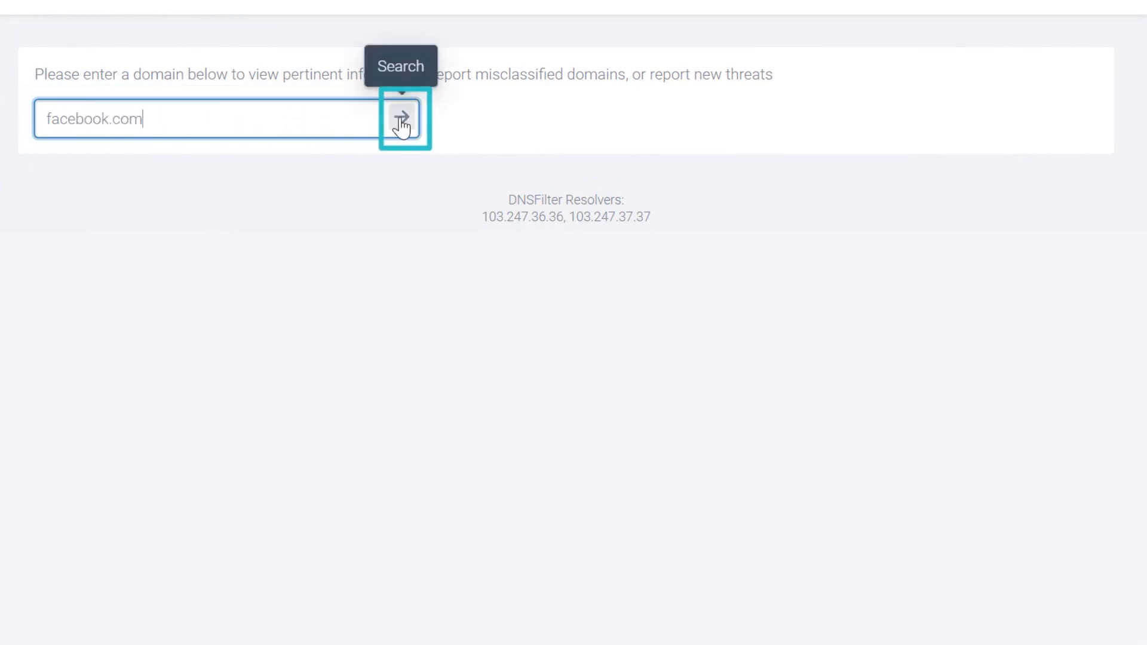
- Run the facebook.com report and review its categories, threats, and allow/block lists
left_click(401, 118)
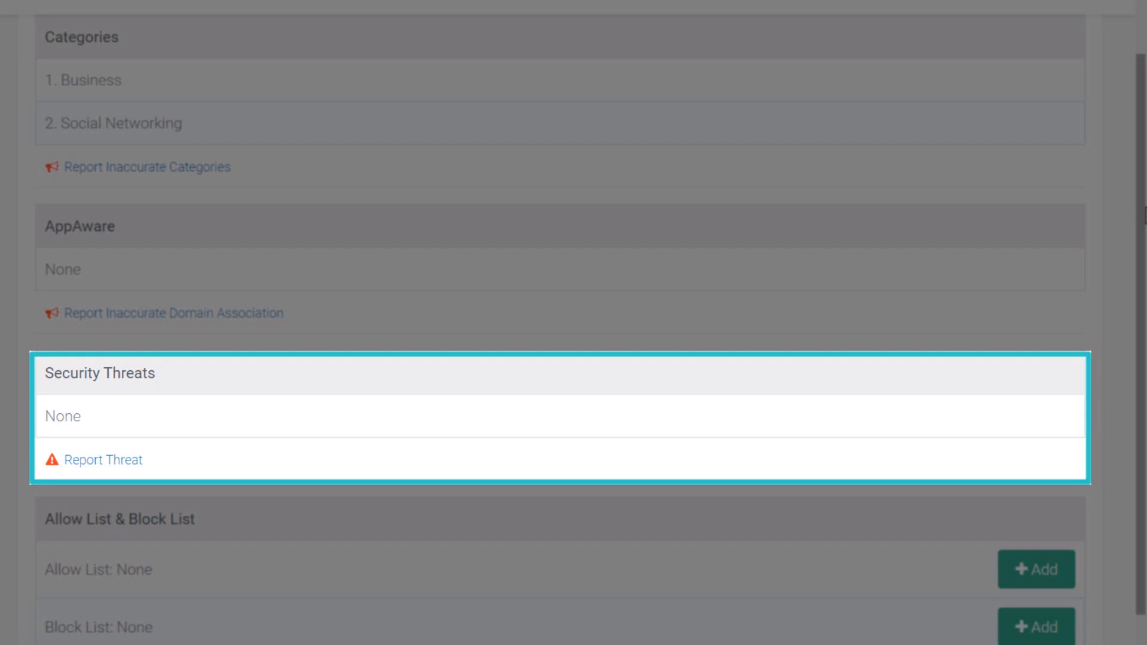
scroll("down", 3)
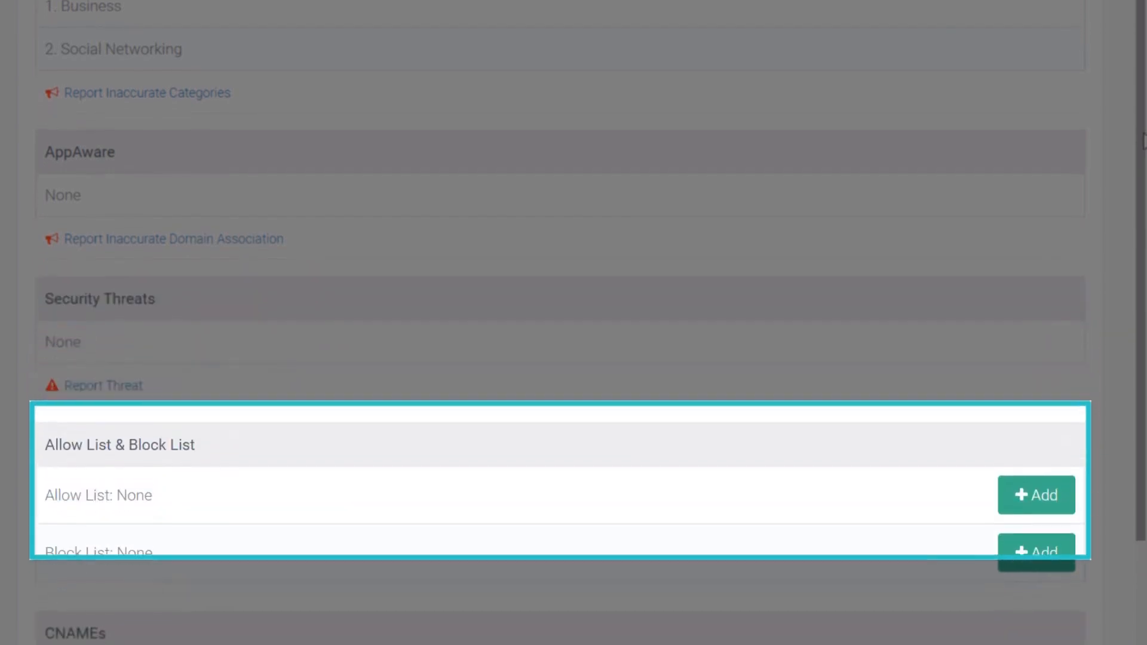
scroll("down", 3)
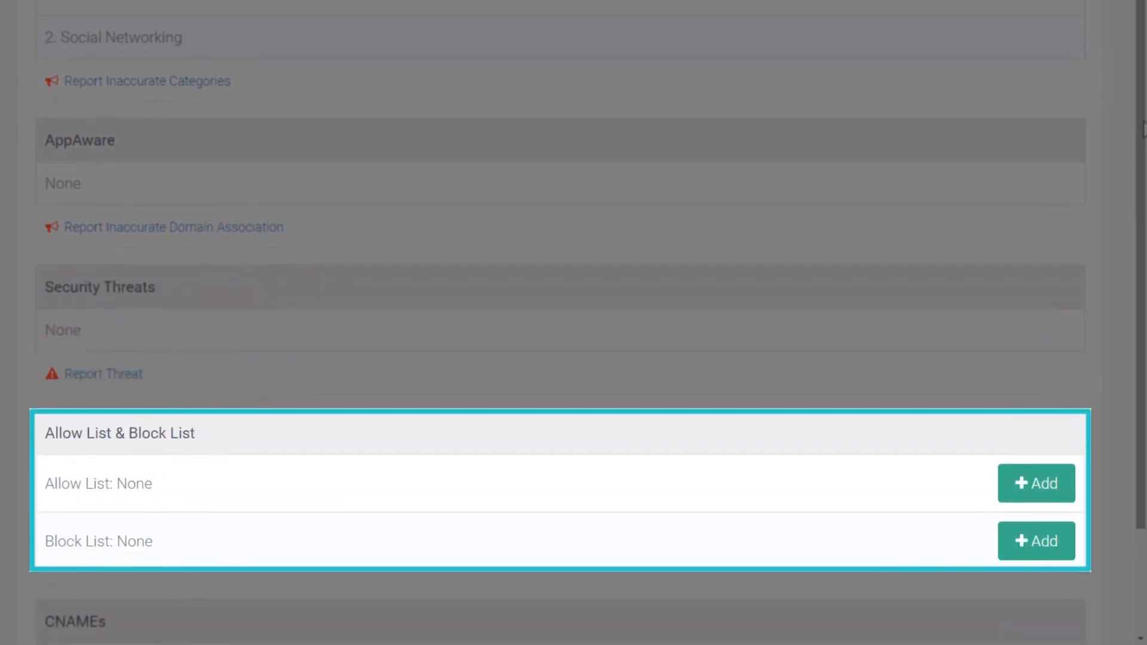